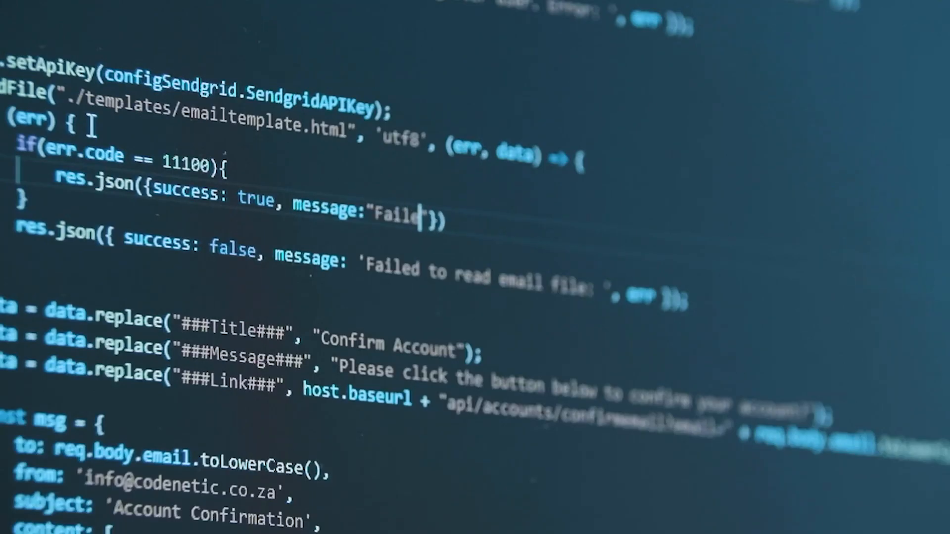
type("with")
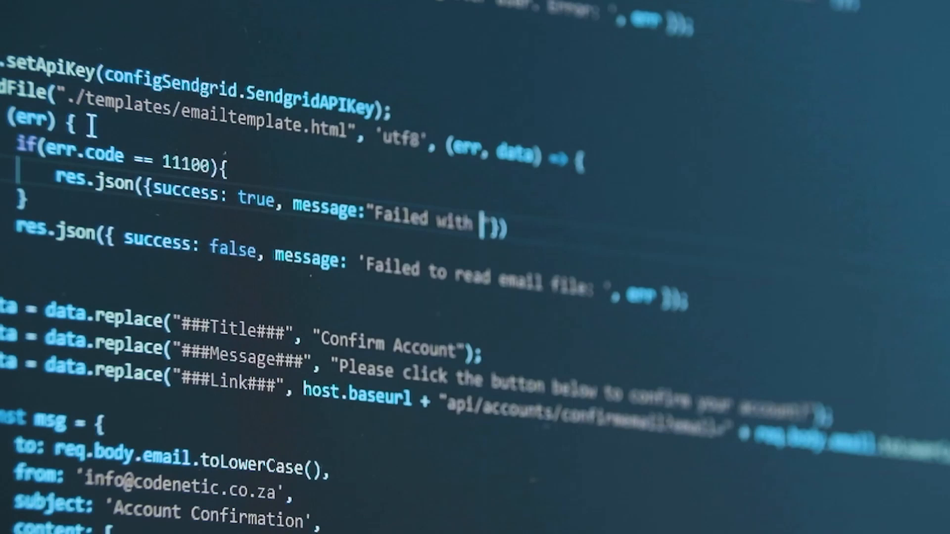
type("error co")
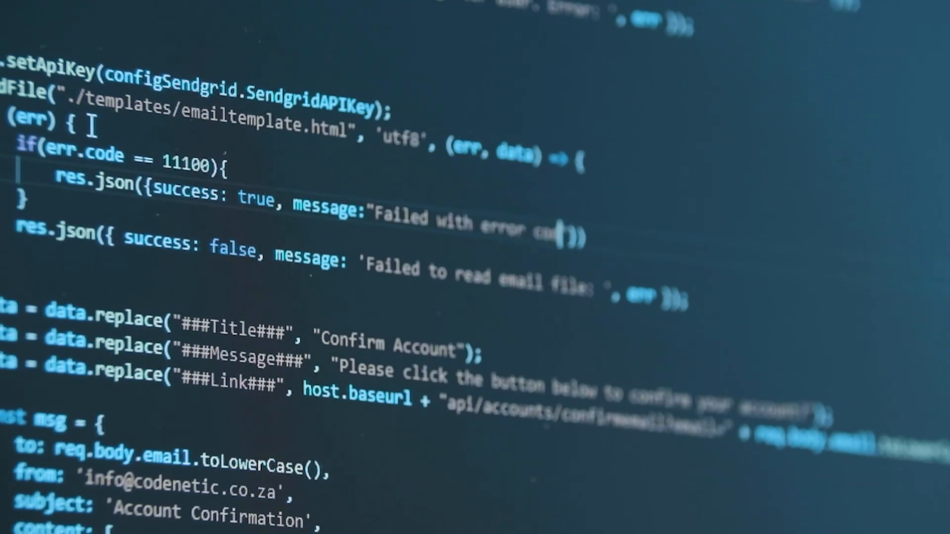